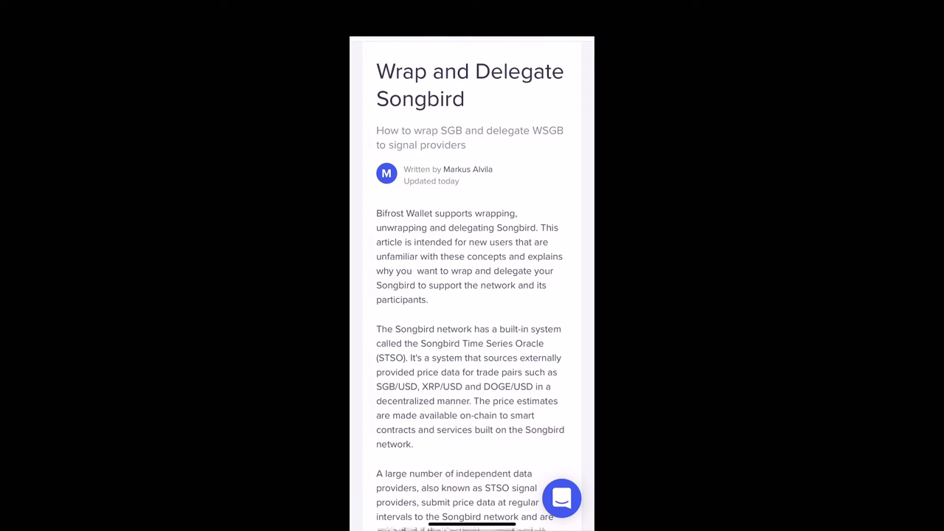
Scroll through the 'Wrap and Delegate Songbird' help article.
{"action": "scroll", "scroll_direction": "down", "scroll_amount": 3}
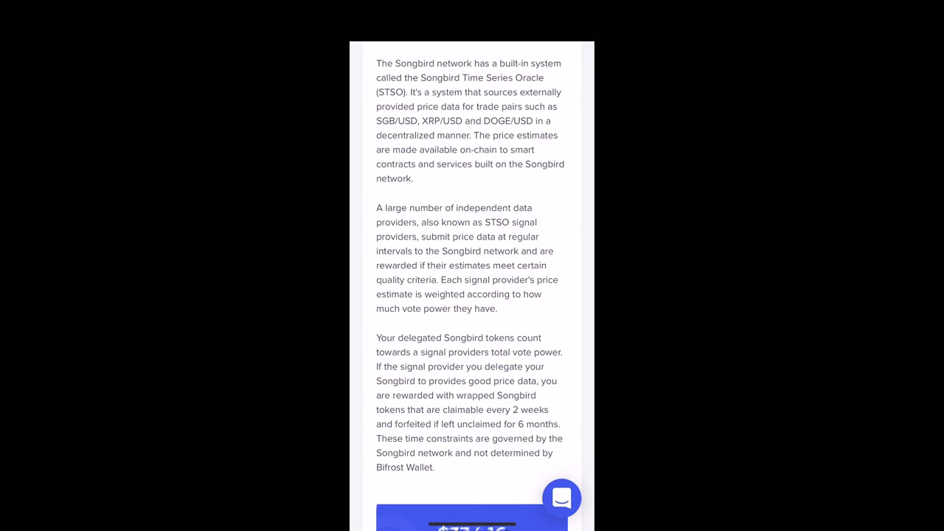
{"action": "scroll", "scroll_direction": "down", "scroll_amount": 3}
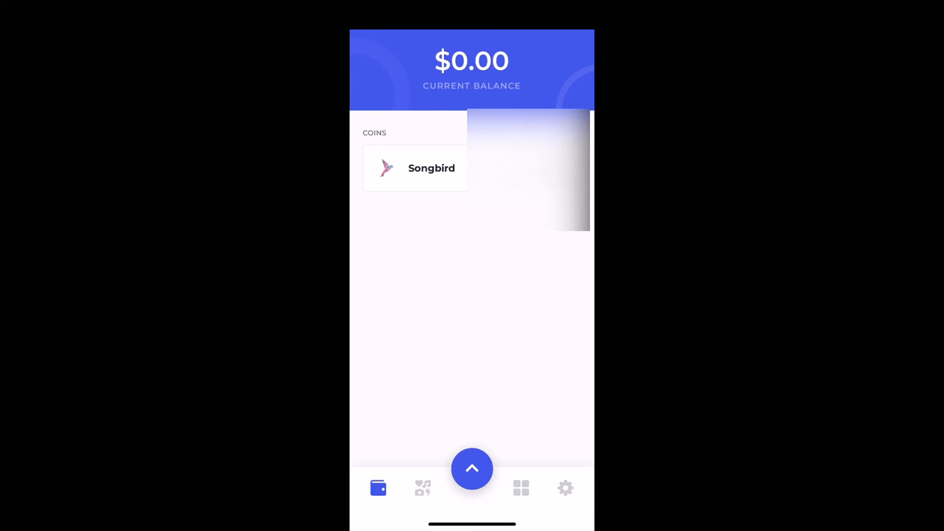
Open the Songbird coin and choose Wrap from its ••• actions menu.
{"action": "left_click", "coordinate": [414, 168]}
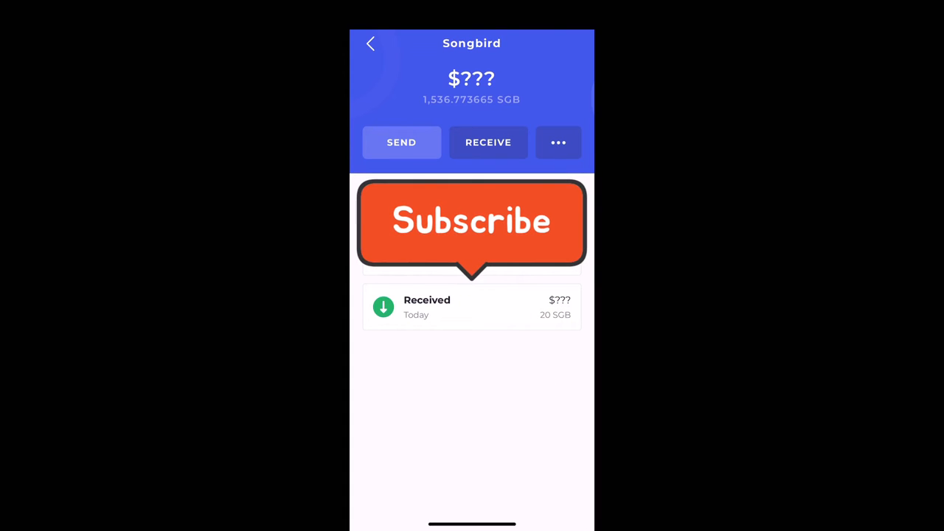
{"action": "left_click", "coordinate": [558, 143]}
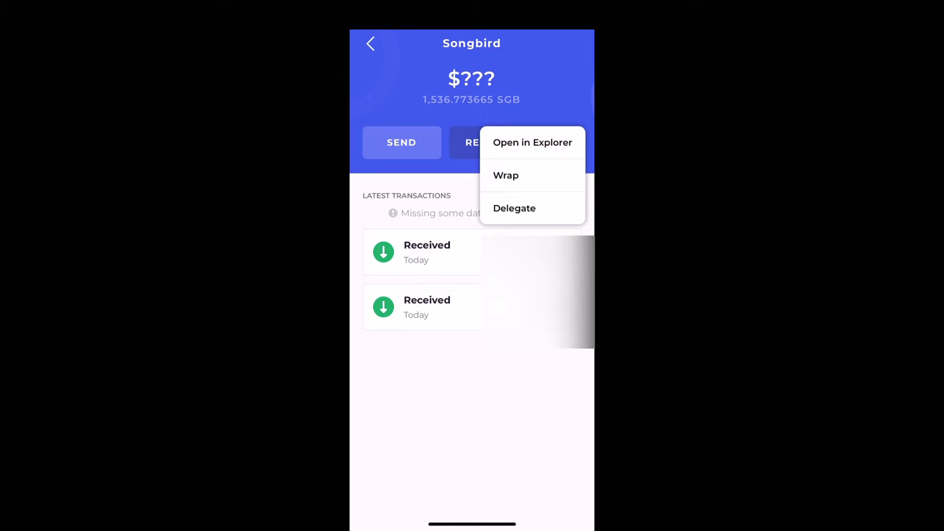
{"action": "left_click", "coordinate": [506, 175]}
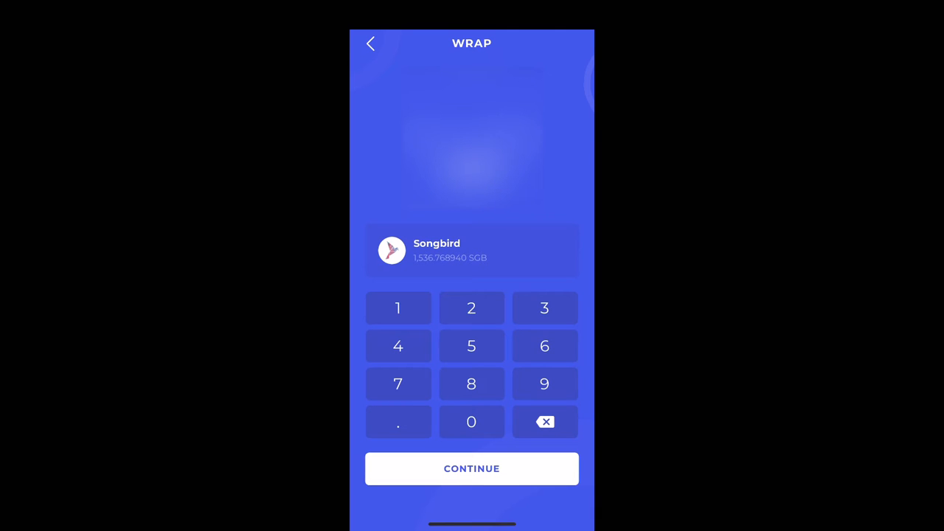
Continue with the entered amount and confirm the SGB → WSGB wrap.
{"action": "left_click", "coordinate": [471, 468]}
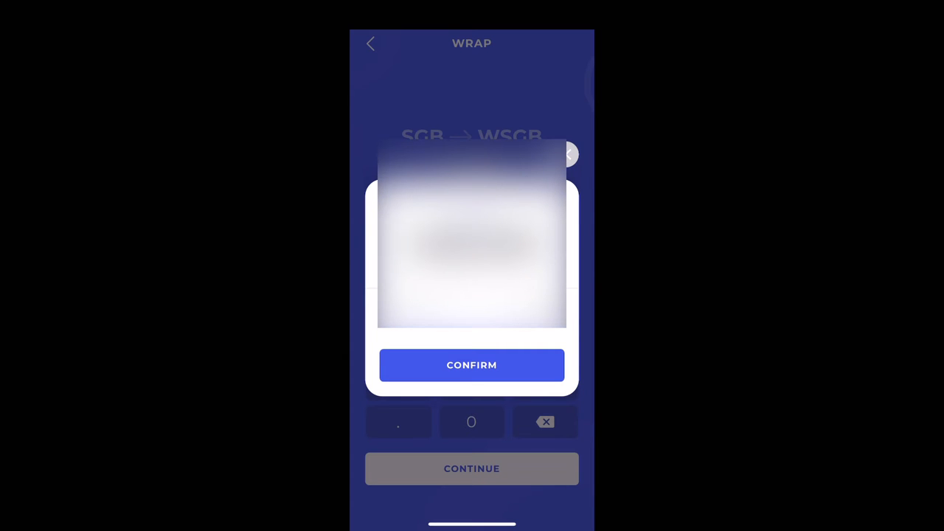
{"action": "left_click", "coordinate": [471, 365]}
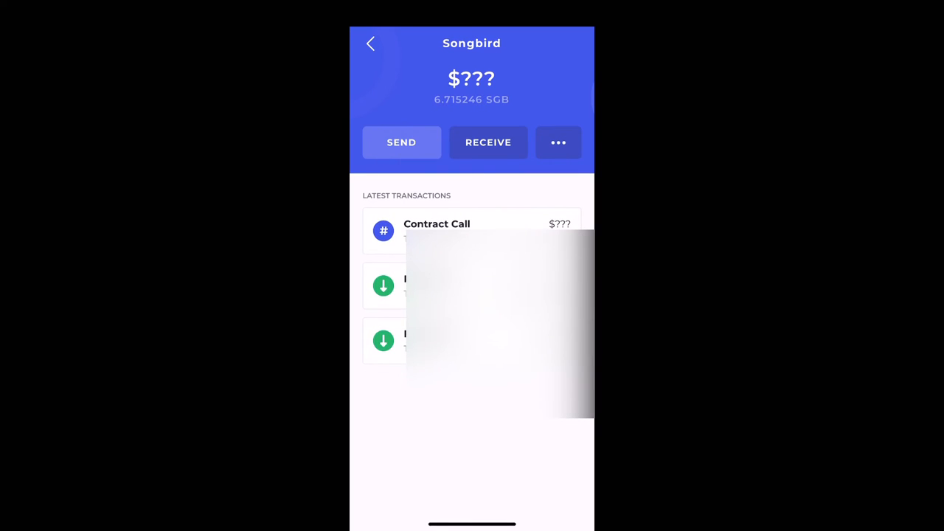
Return to the help article's 'Delegate To' section on choosing STSO signal providers.
{"action": "left_click", "coordinate": [370, 43]}
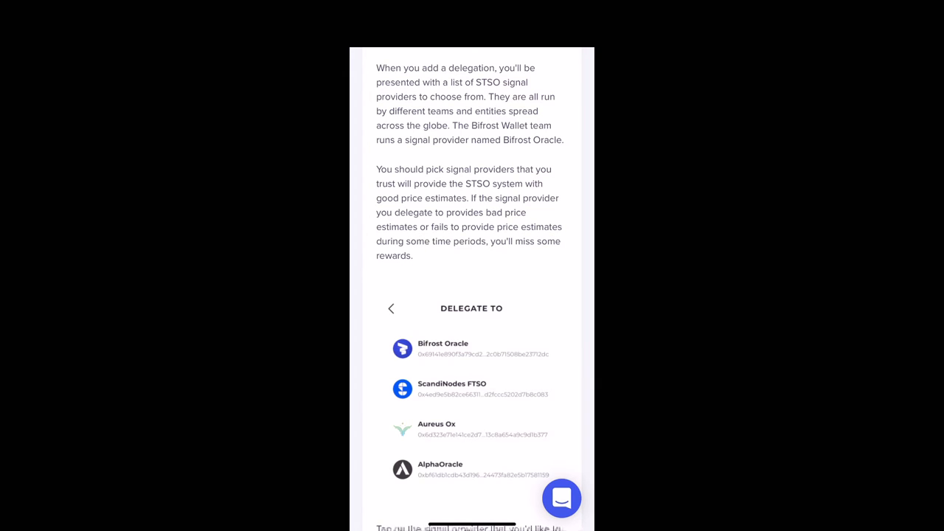
Scroll past the Delegate To screenshot, reaching Google results for 'flare ftso list'.
{"action": "scroll", "scroll_direction": "down", "scroll_amount": 3}
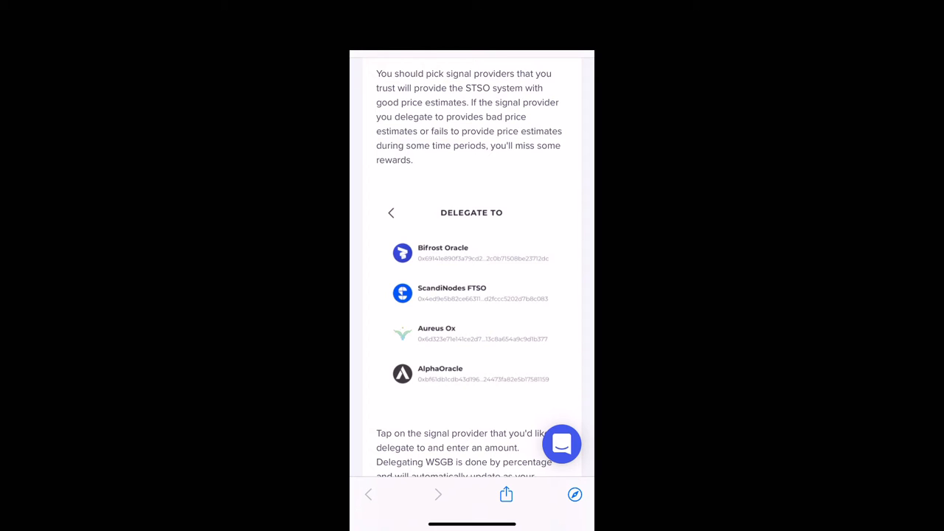
{"action": "scroll", "scroll_direction": "down", "scroll_amount": 3}
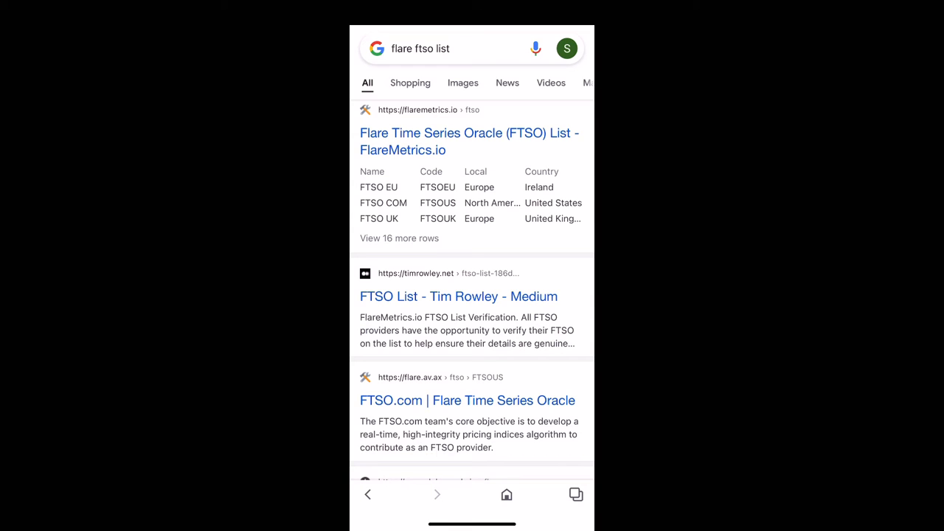
Open flaremetrics.io's FTSO List and scroll through providers' codes and vote power.
{"action": "left_click", "coordinate": [469, 141]}
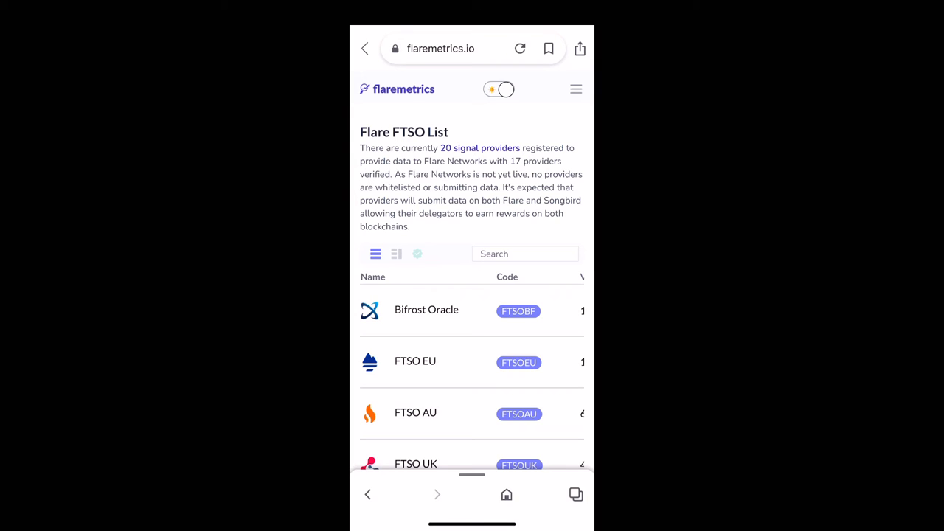
{"action": "scroll", "scroll_direction": "down", "scroll_amount": 3}
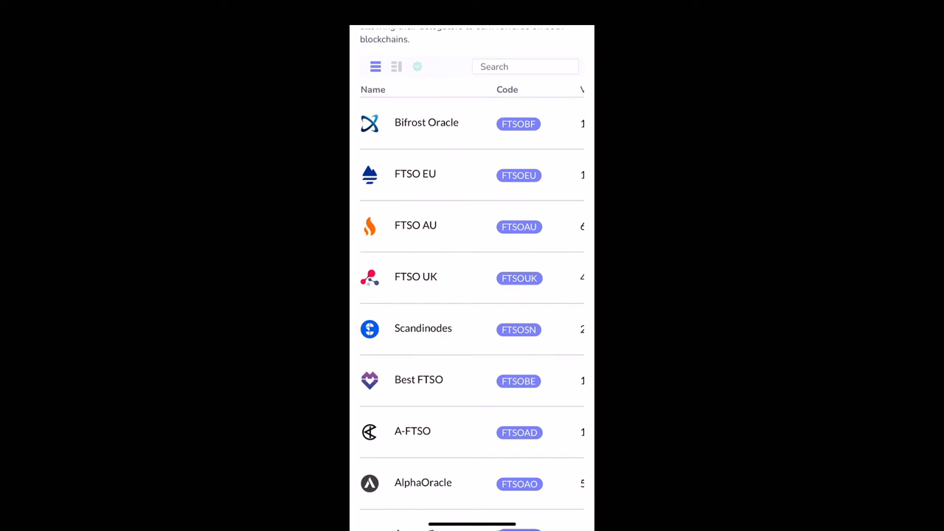
{"action": "scroll", "scroll_direction": "down", "scroll_amount": 3}
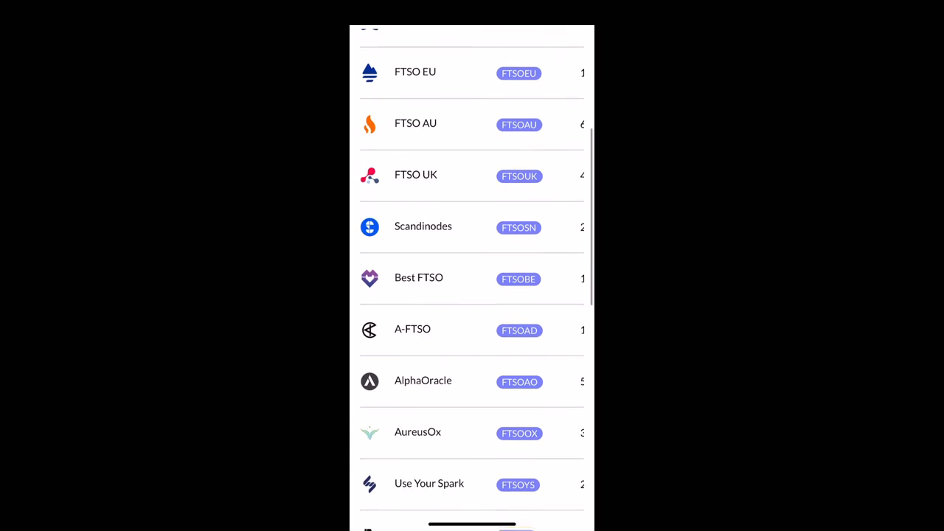
{"action": "scroll", "scroll_direction": "up", "scroll_amount": 3}
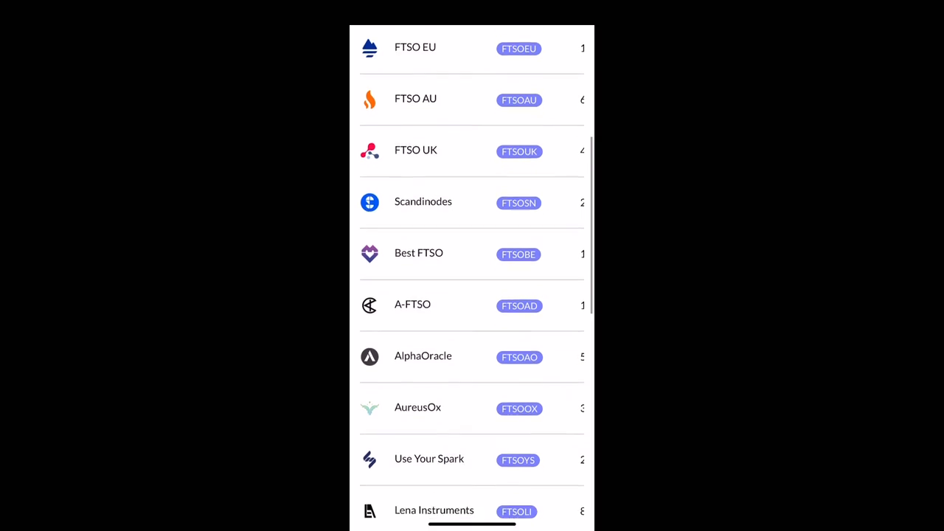
{"action": "scroll", "scroll_direction": "down", "scroll_amount": 3}
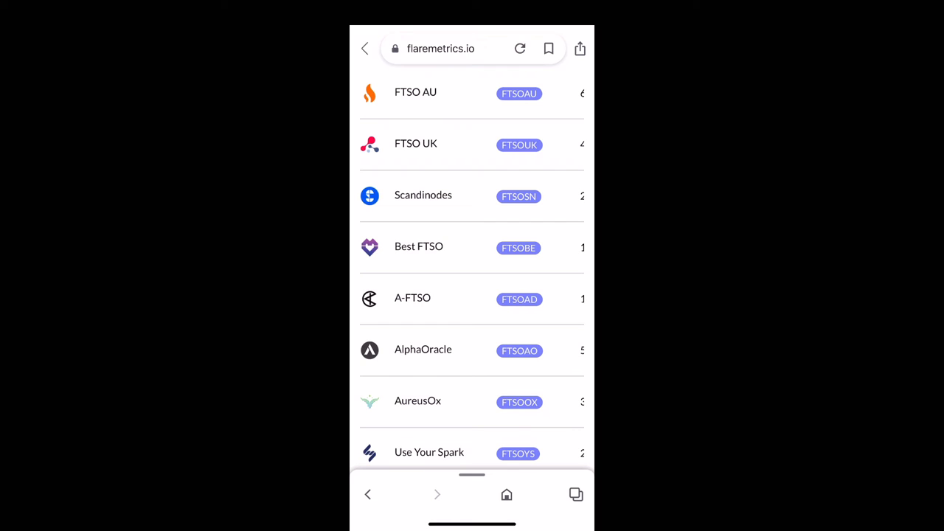
{"action": "scroll", "scroll_direction": "up", "scroll_amount": 3}
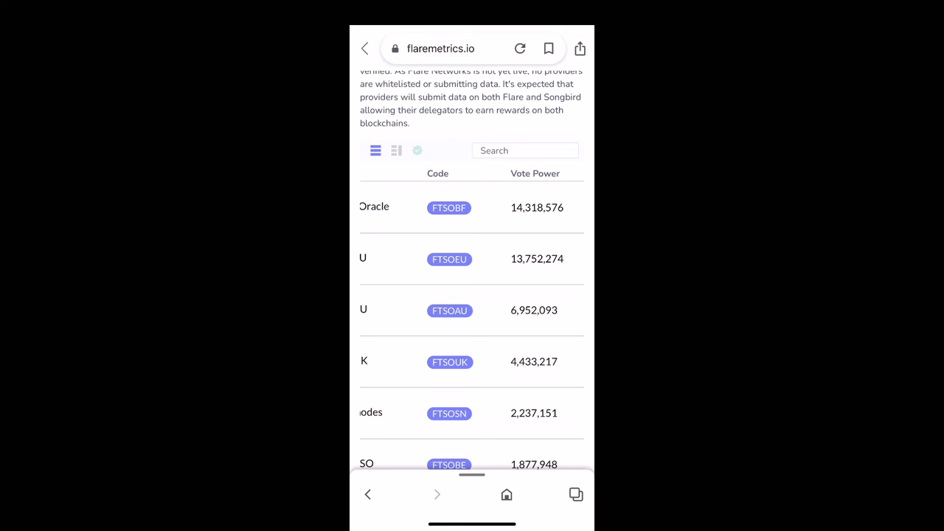
Swipe the FTSO provider table sideways to review the Fee and Region columns.
{"action": "left_click", "coordinate": [375, 151]}
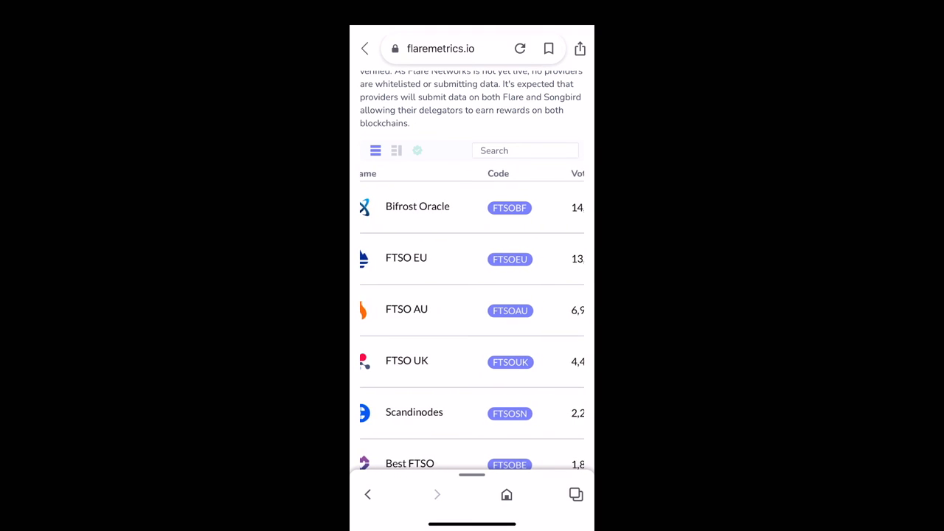
{"action": "scroll", "scroll_direction": "right", "scroll_amount": 3}
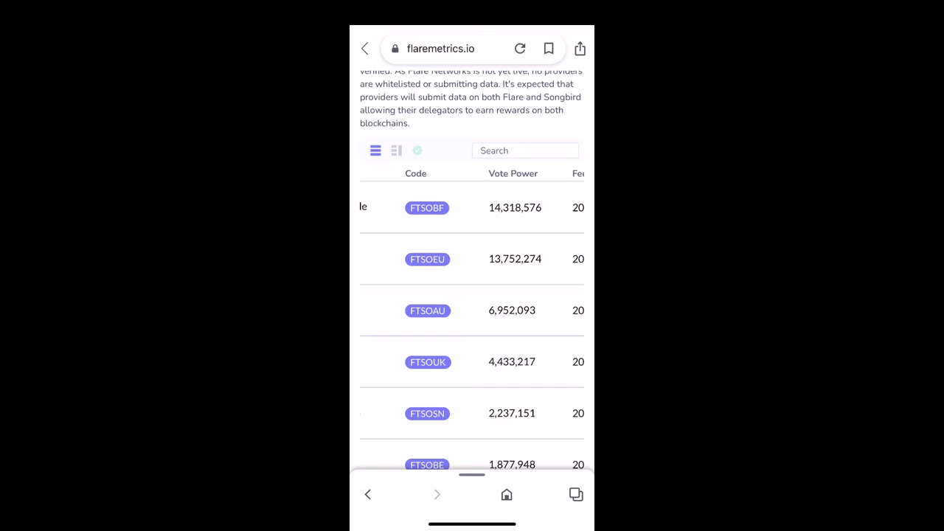
{"action": "scroll", "scroll_direction": "left", "scroll_amount": 3}
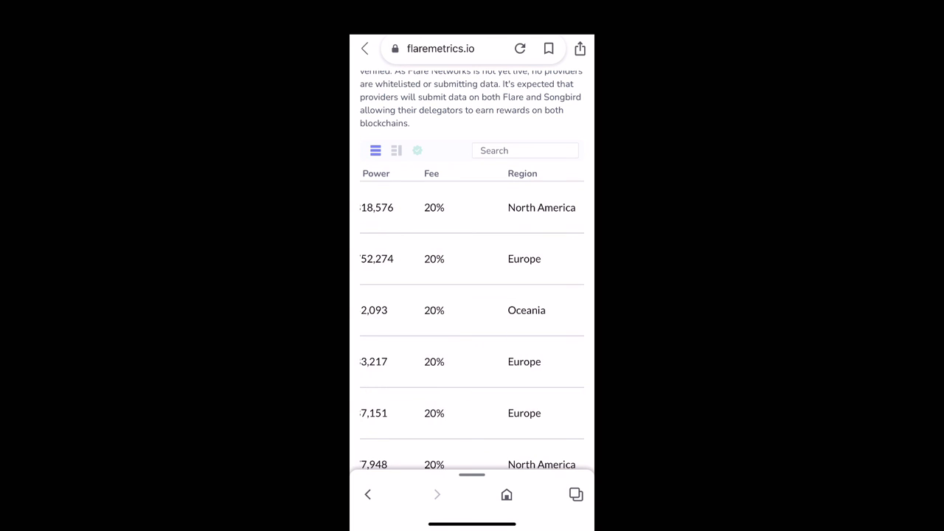
In Bifrost Wallet, start Add Delegation and continue to the Delegate To provider list.
{"action": "left_click", "coordinate": [375, 151]}
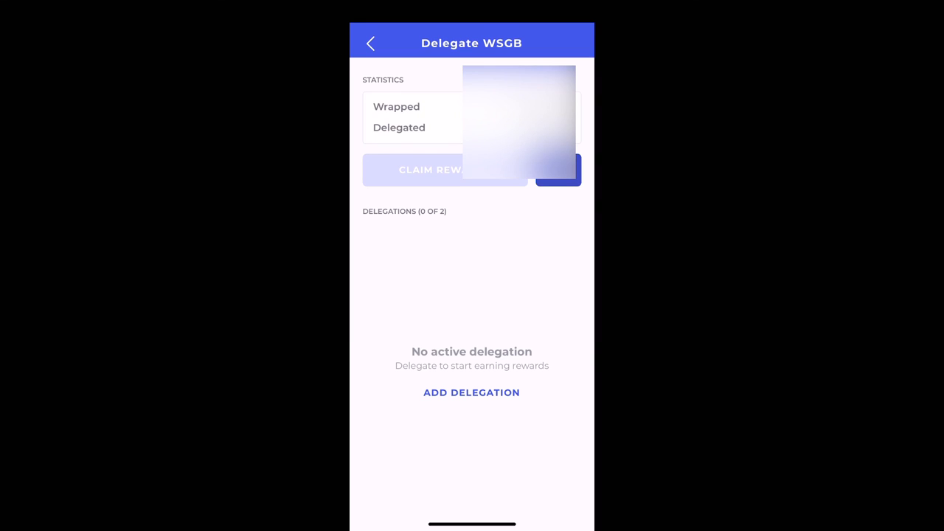
{"action": "left_click", "coordinate": [472, 391]}
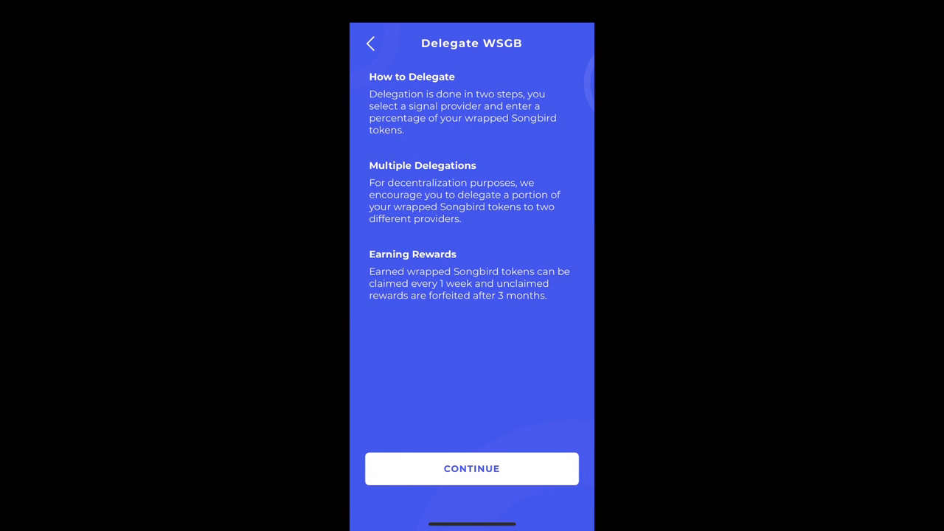
{"action": "left_click", "coordinate": [471, 468]}
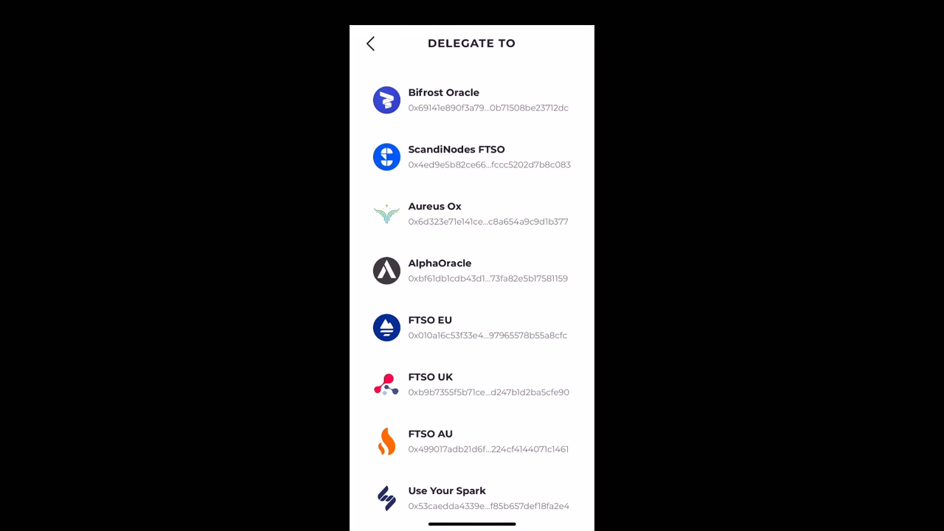